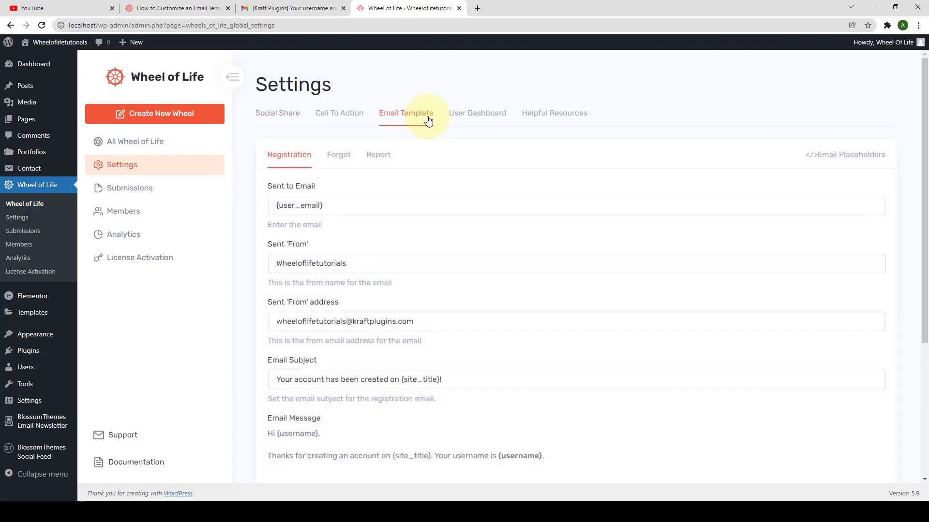
Reach the Wheel of Life Settings page from the admin sidebar, landing on Social Share options
scroll(down, 3)
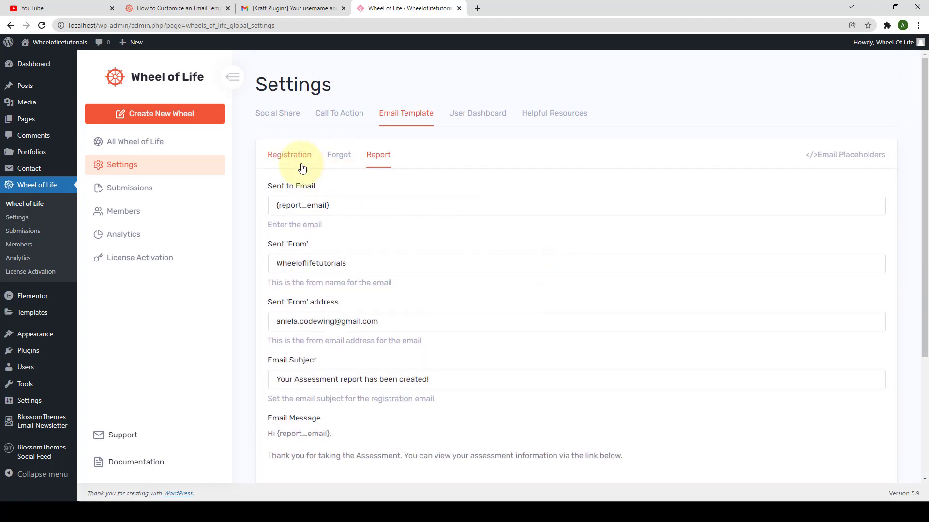
click(289, 155)
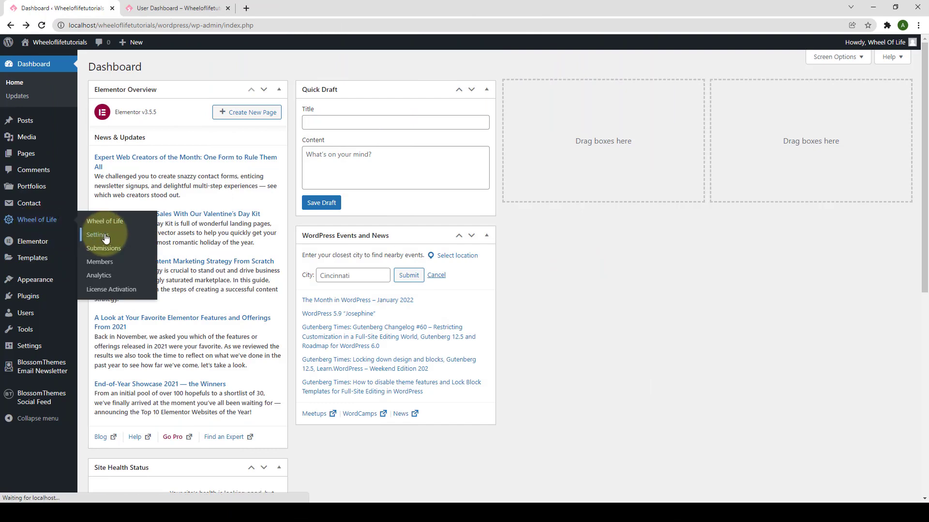
click(96, 234)
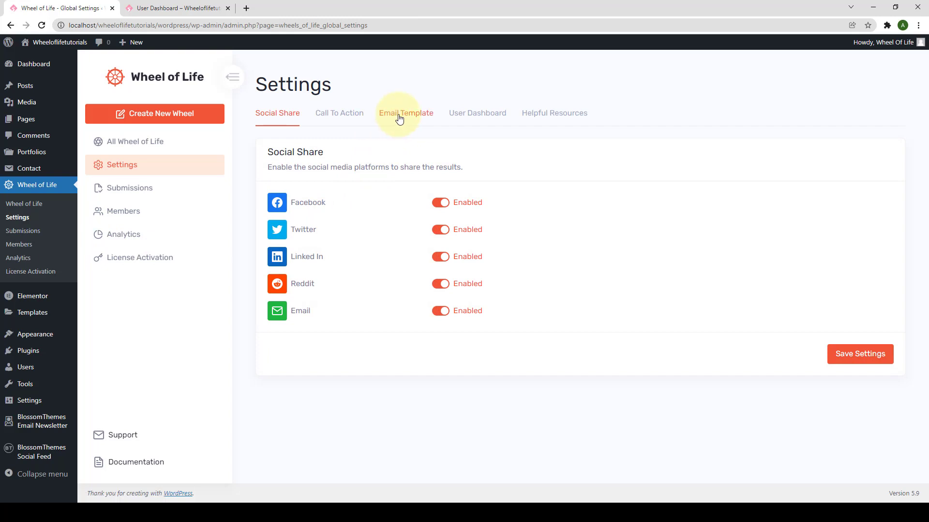
Show the Email Template section with the Registration template's recipient, sender and subject fields
click(406, 114)
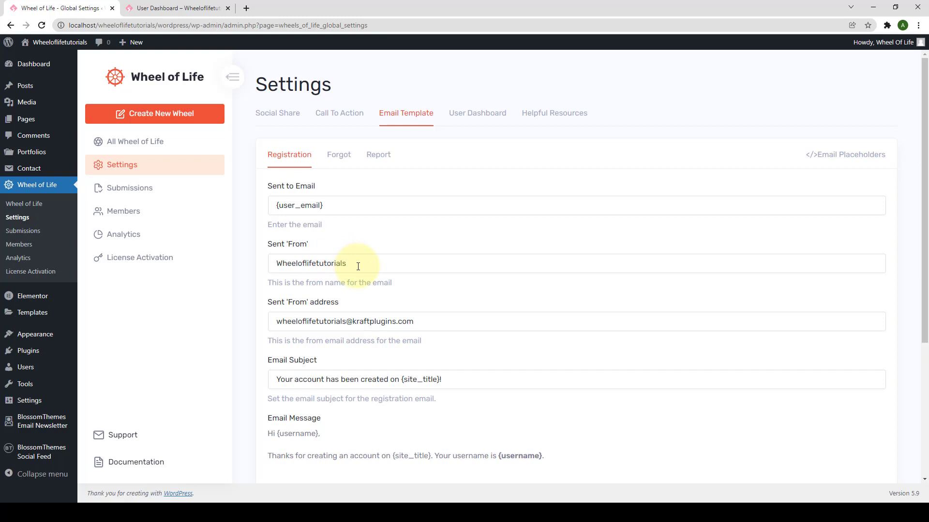
scroll(down, 3)
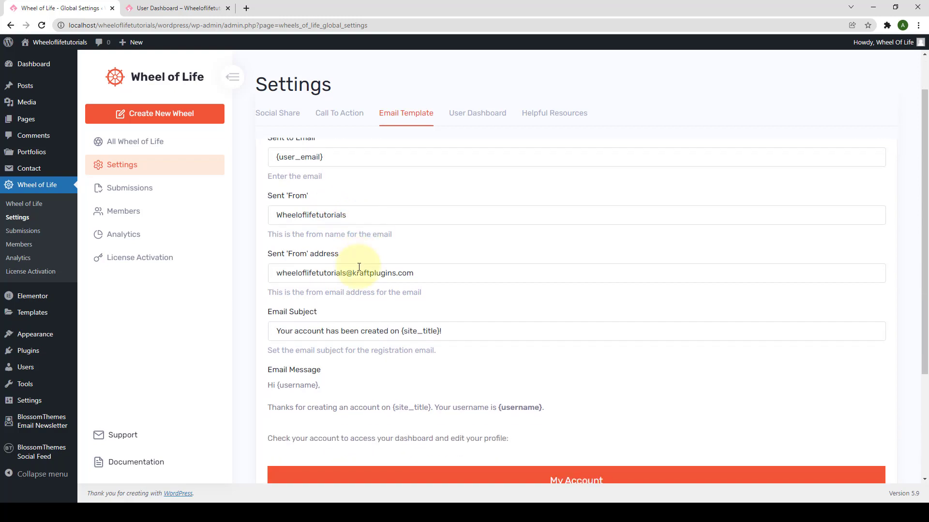
mouse_move(320, 265)
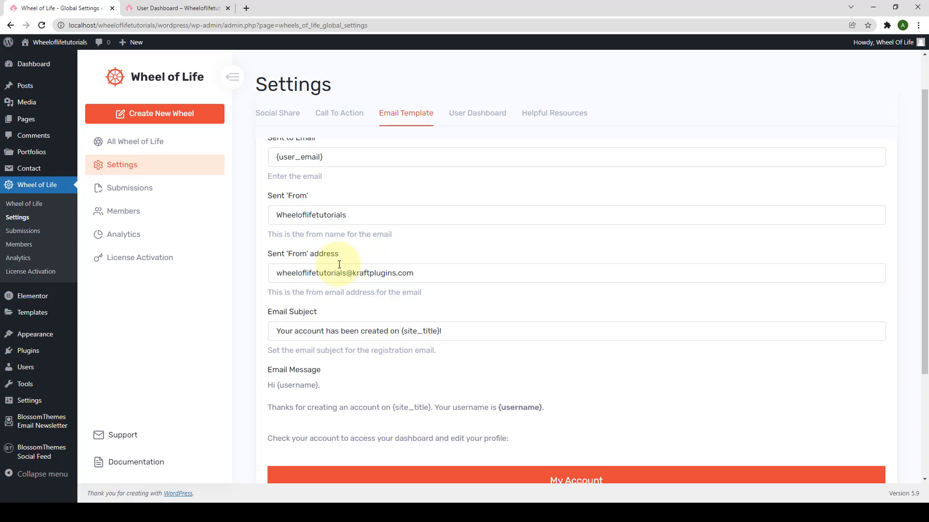
mouse_move(362, 263)
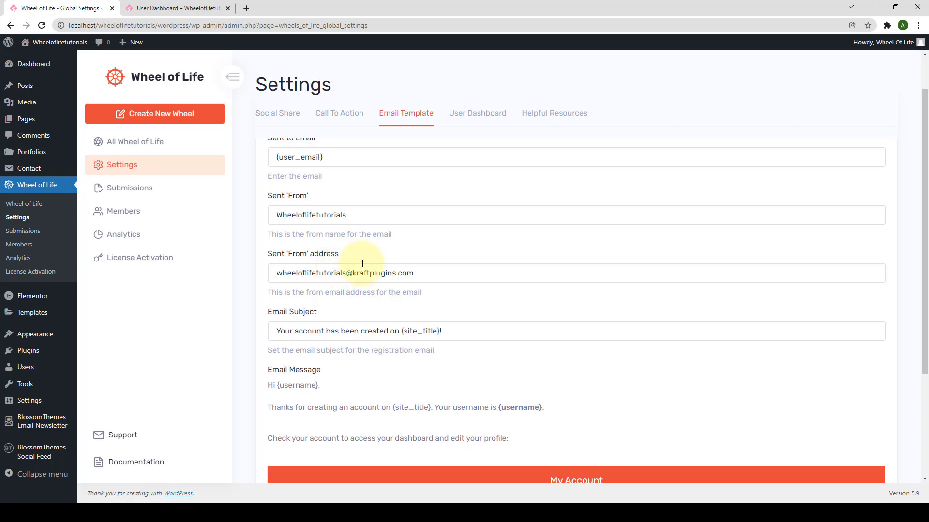
Select the Registration email subject line and bring its message into the Visual rich-text editor
scroll(down, 3)
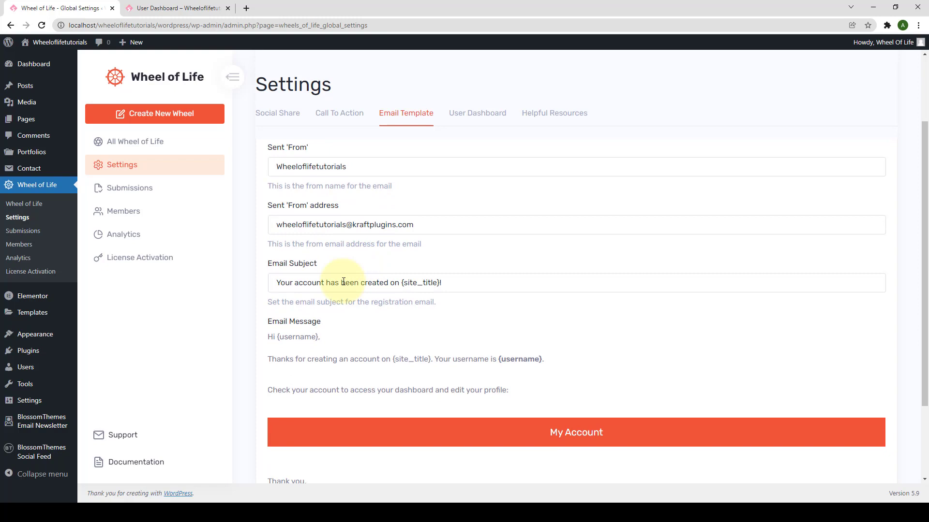
triple_click(355, 283)
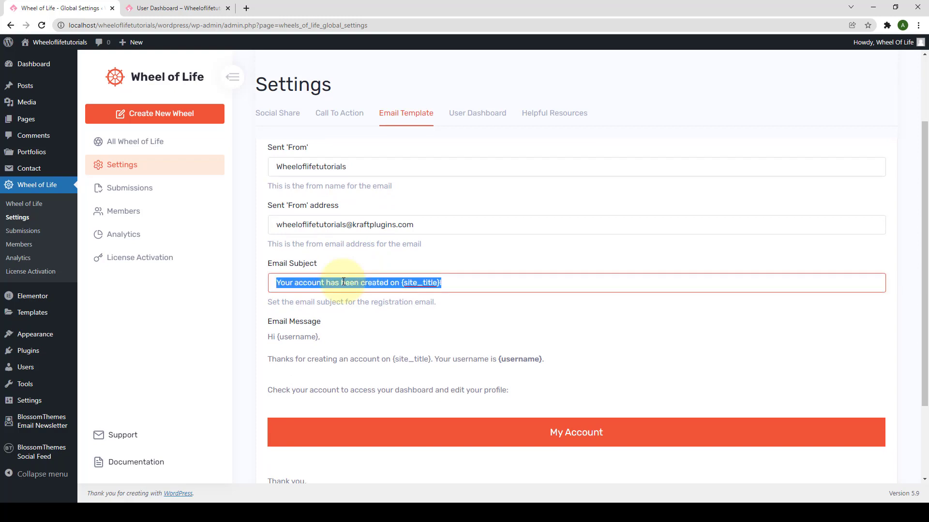
scroll(down, 3)
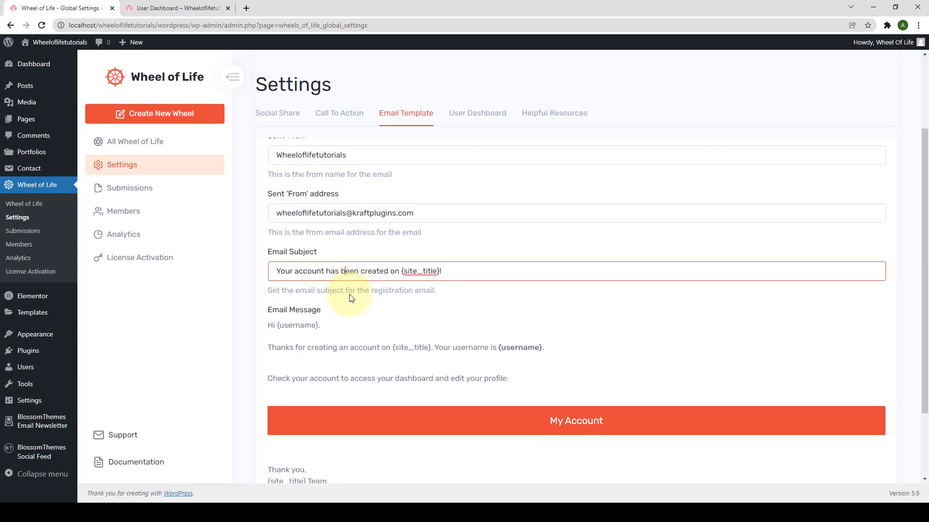
scroll(down, 3)
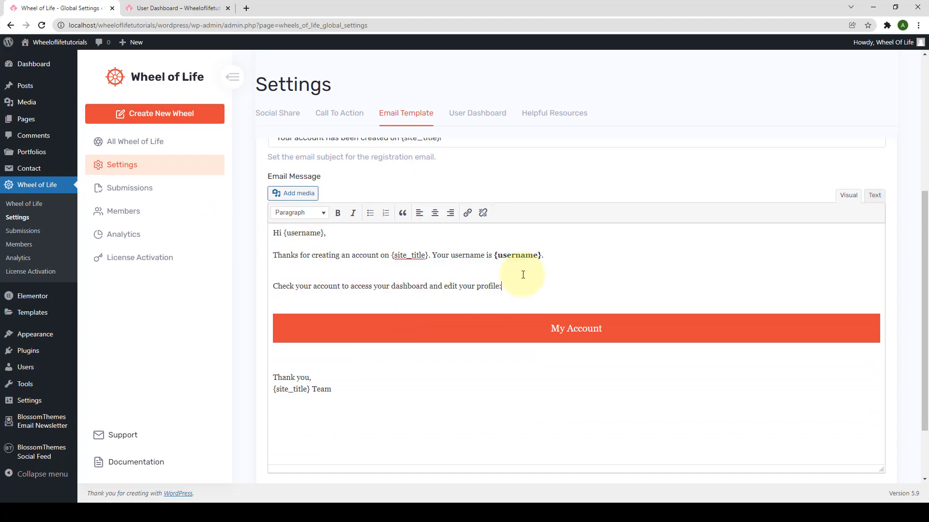
scroll(up, 3)
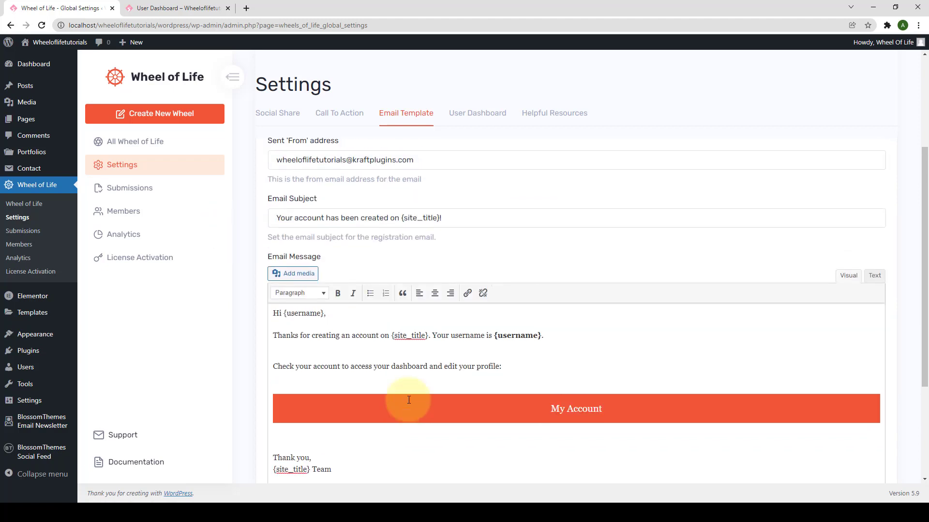
Review the Forgot password email template, then switch to the Report email template
click(339, 155)
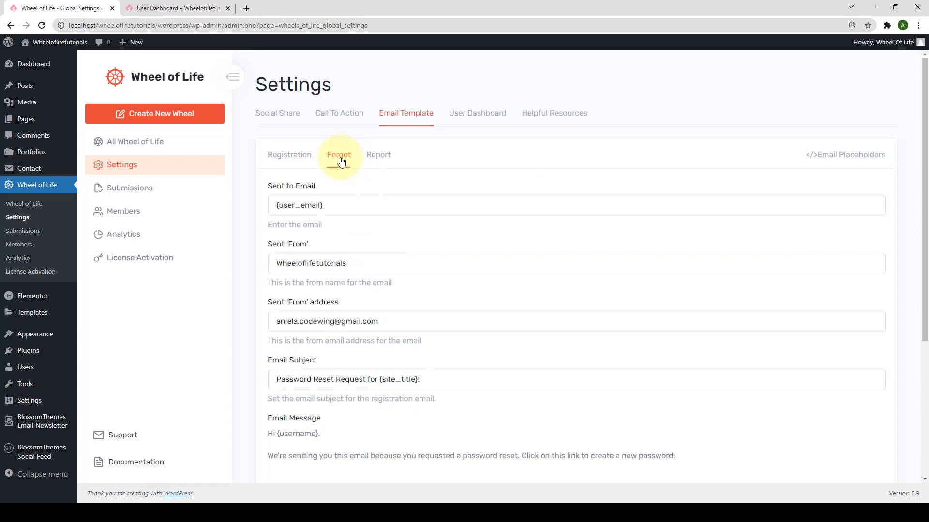
scroll(down, 3)
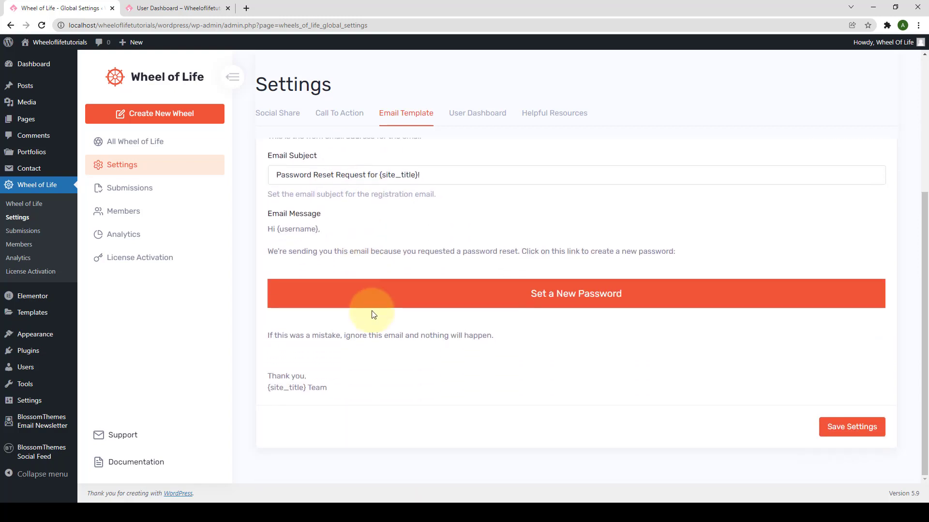
click(339, 157)
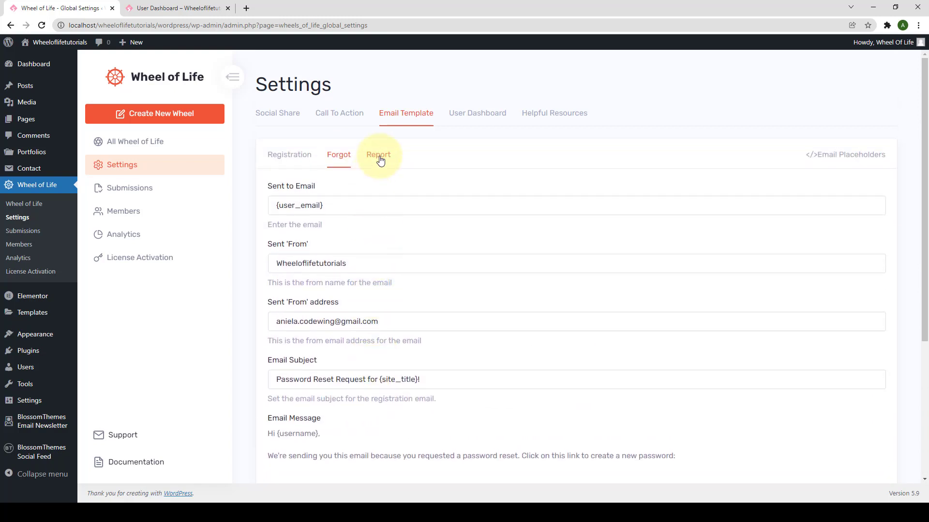
click(379, 155)
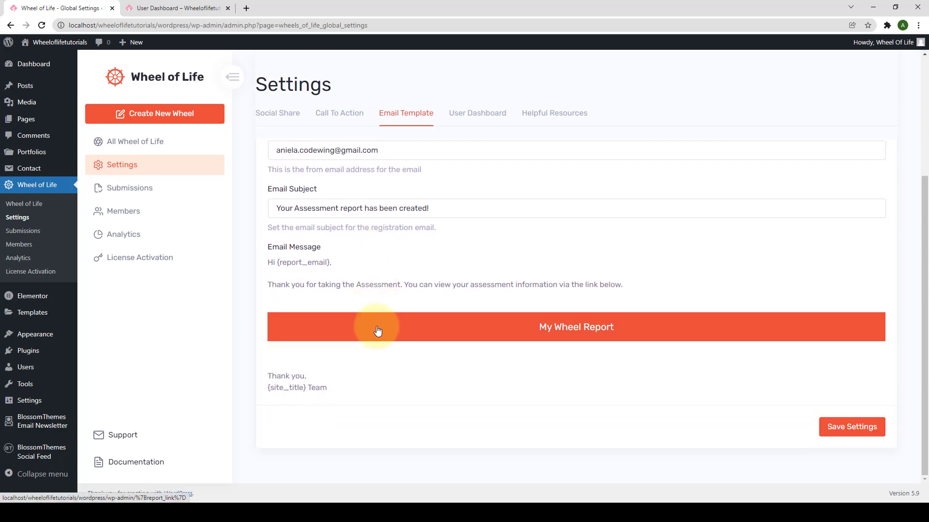
click(378, 155)
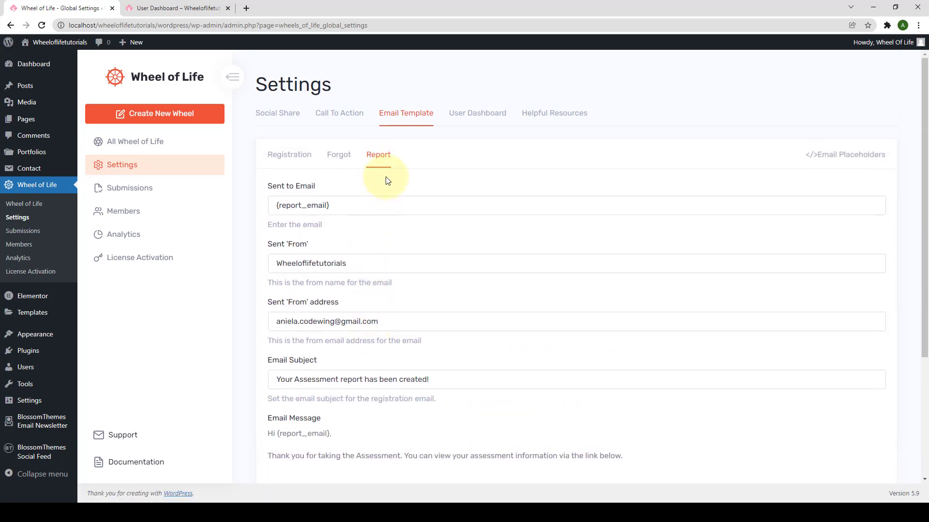